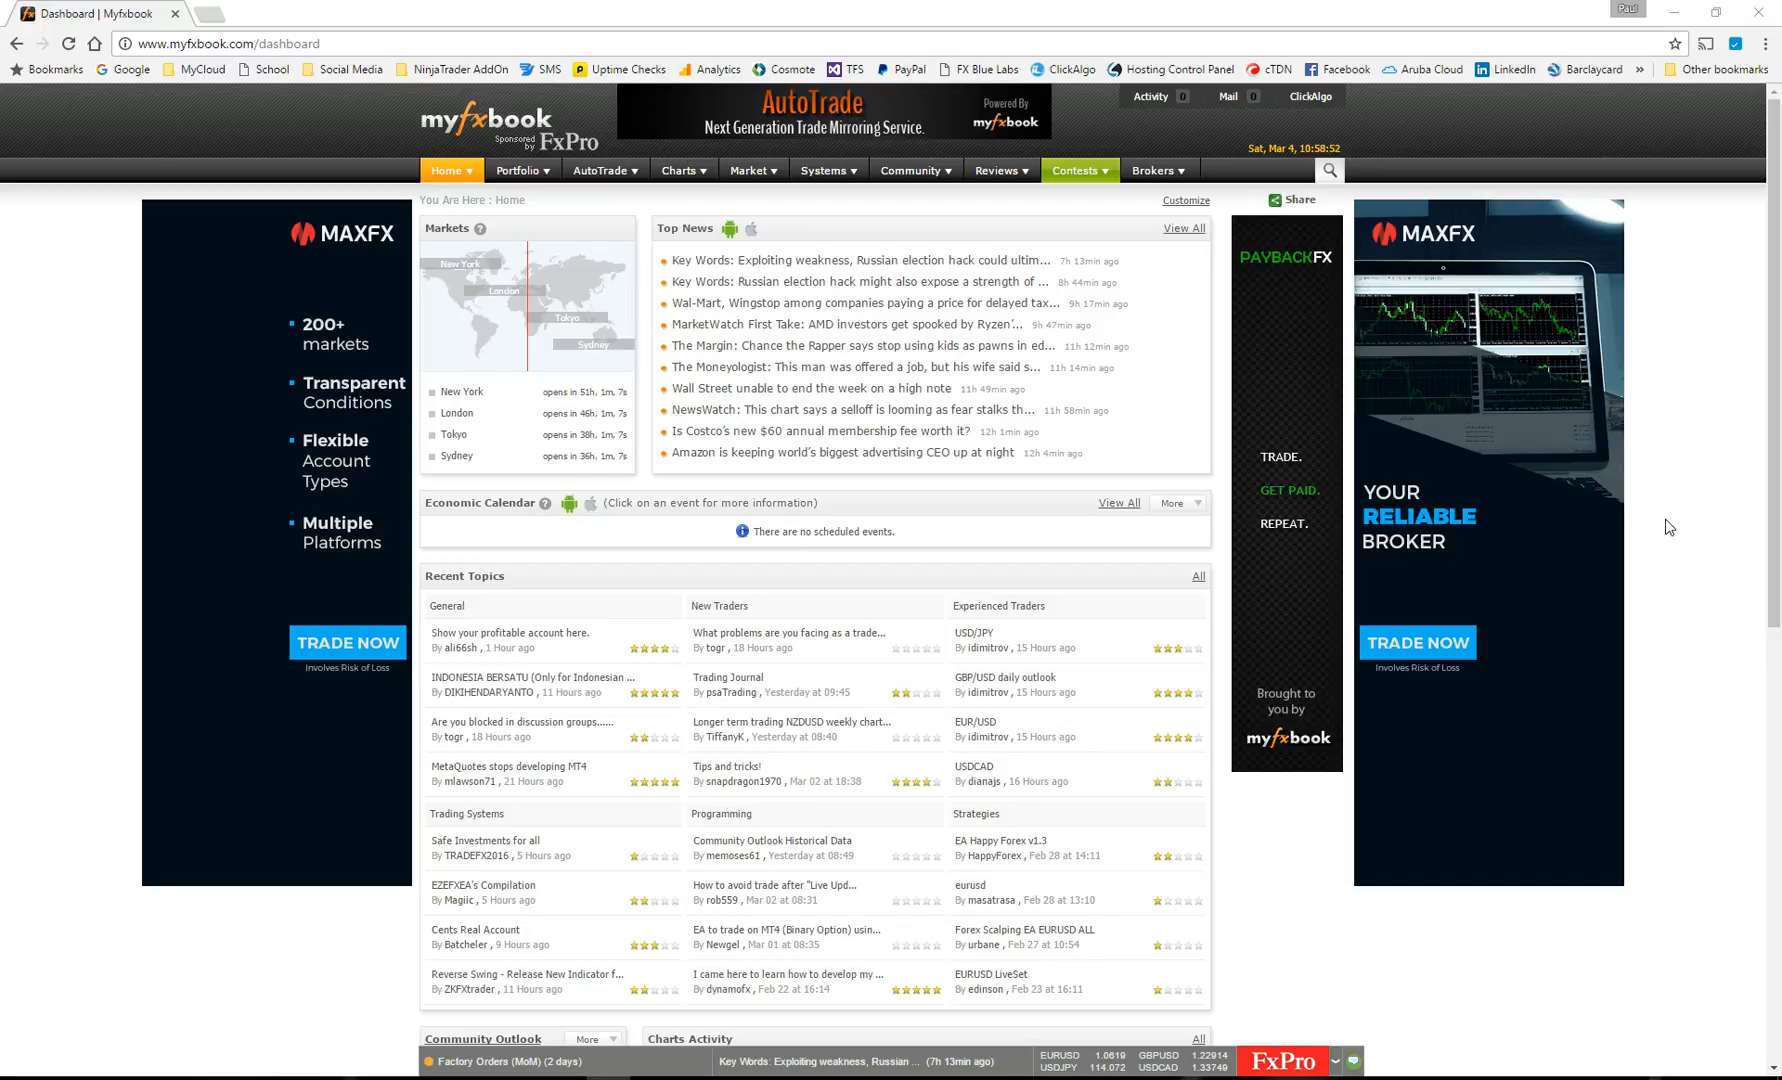
Go to the Economic Calendar via the Home menu to see Monday, Mar 06 events.
click(447, 171)
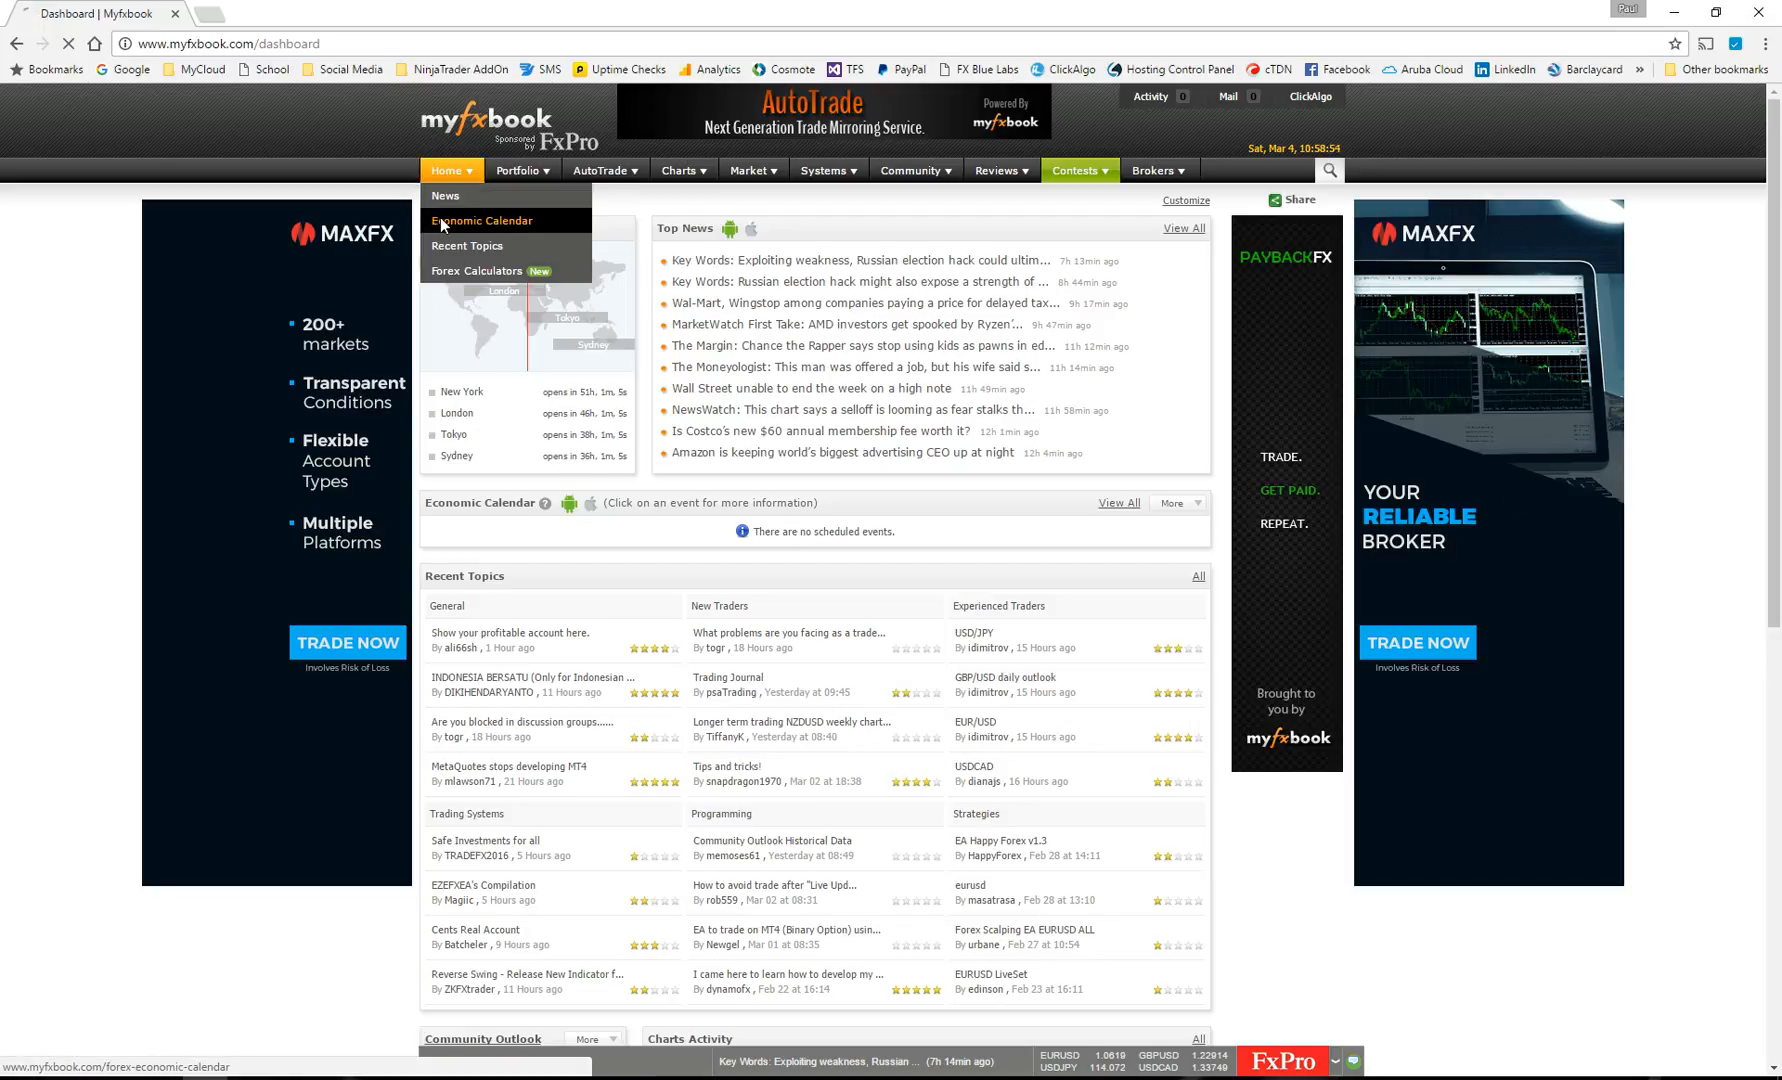
click(481, 221)
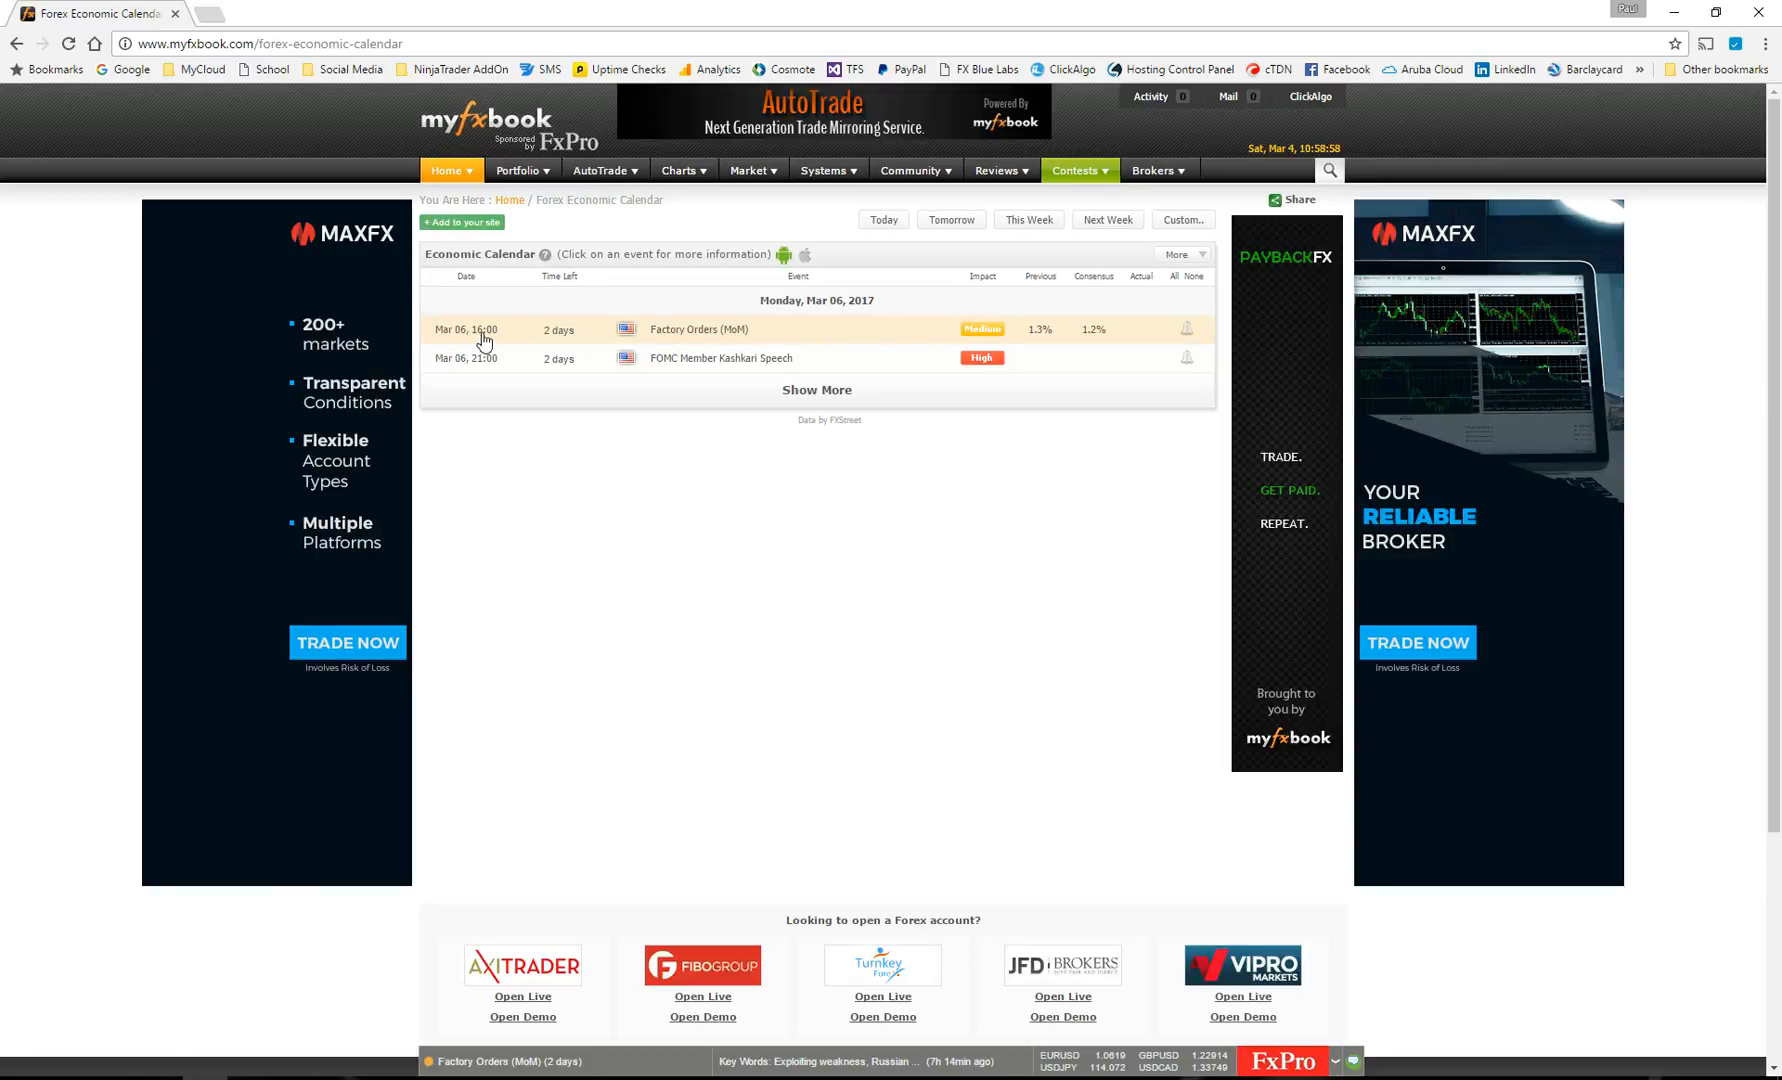
mouse_move(486, 343)
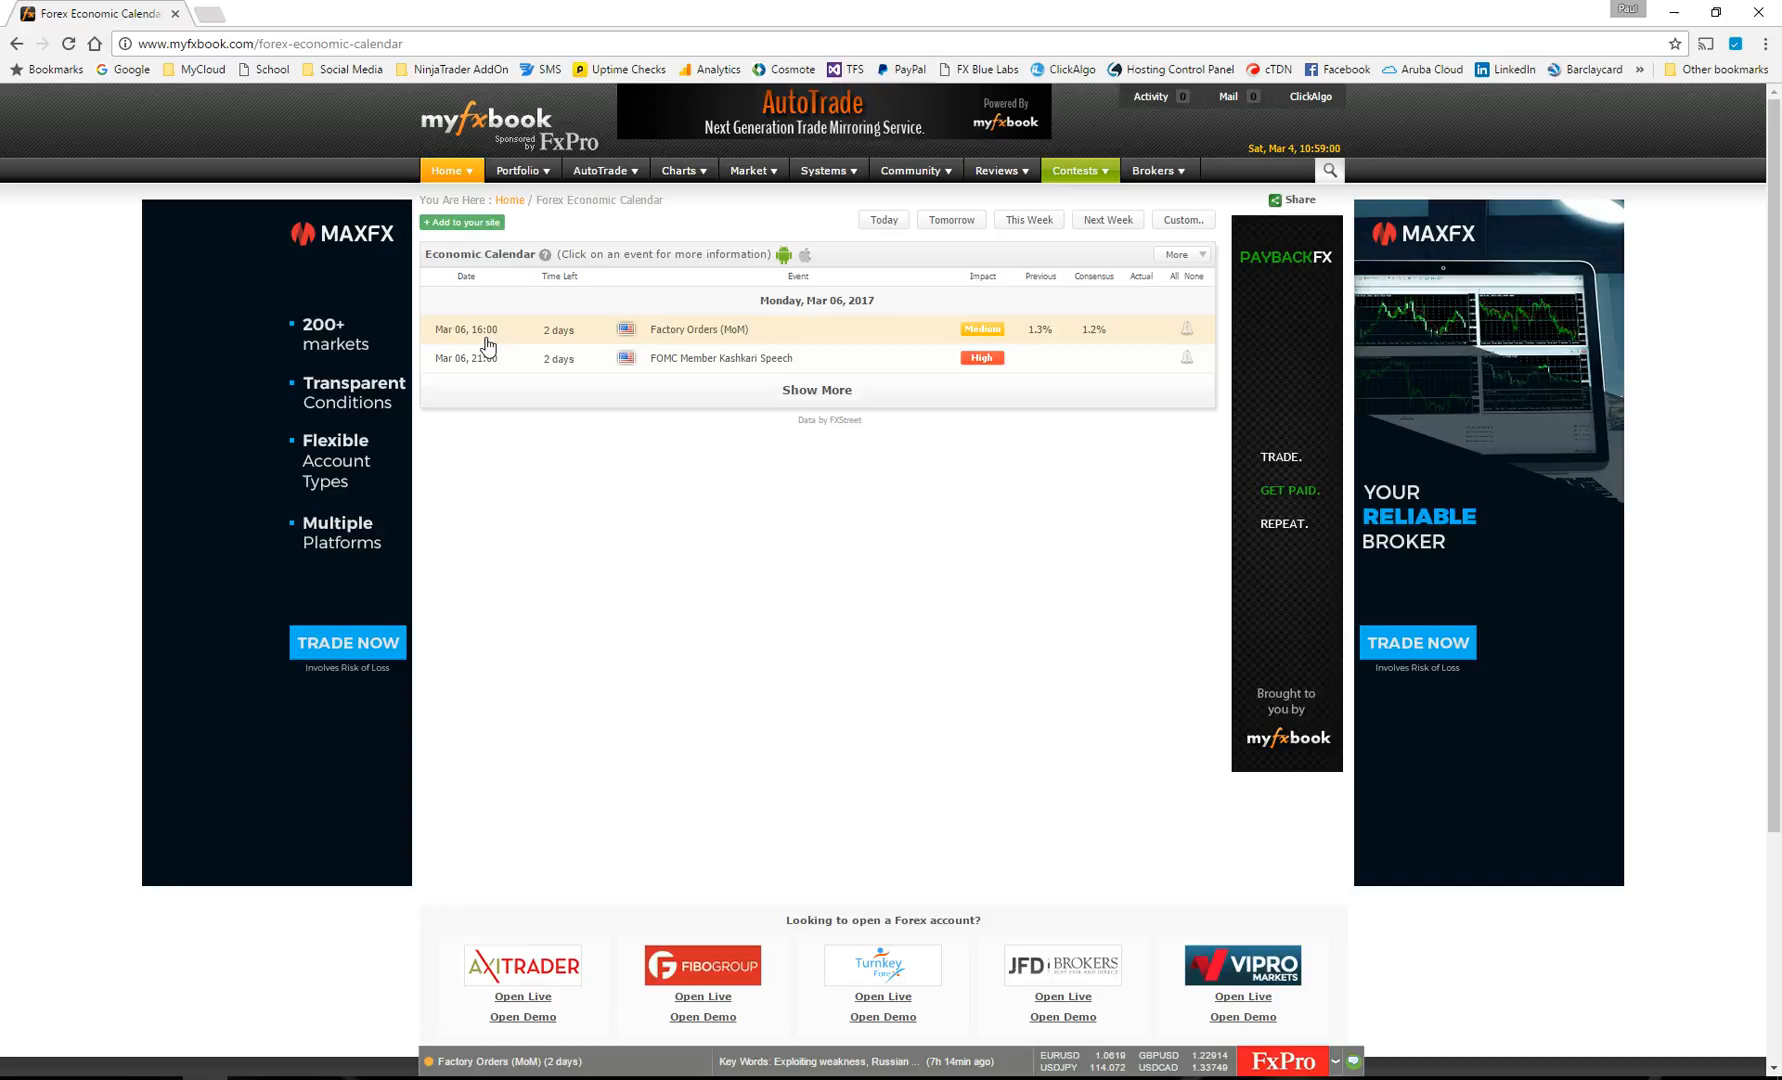
mouse_move(1542, 906)
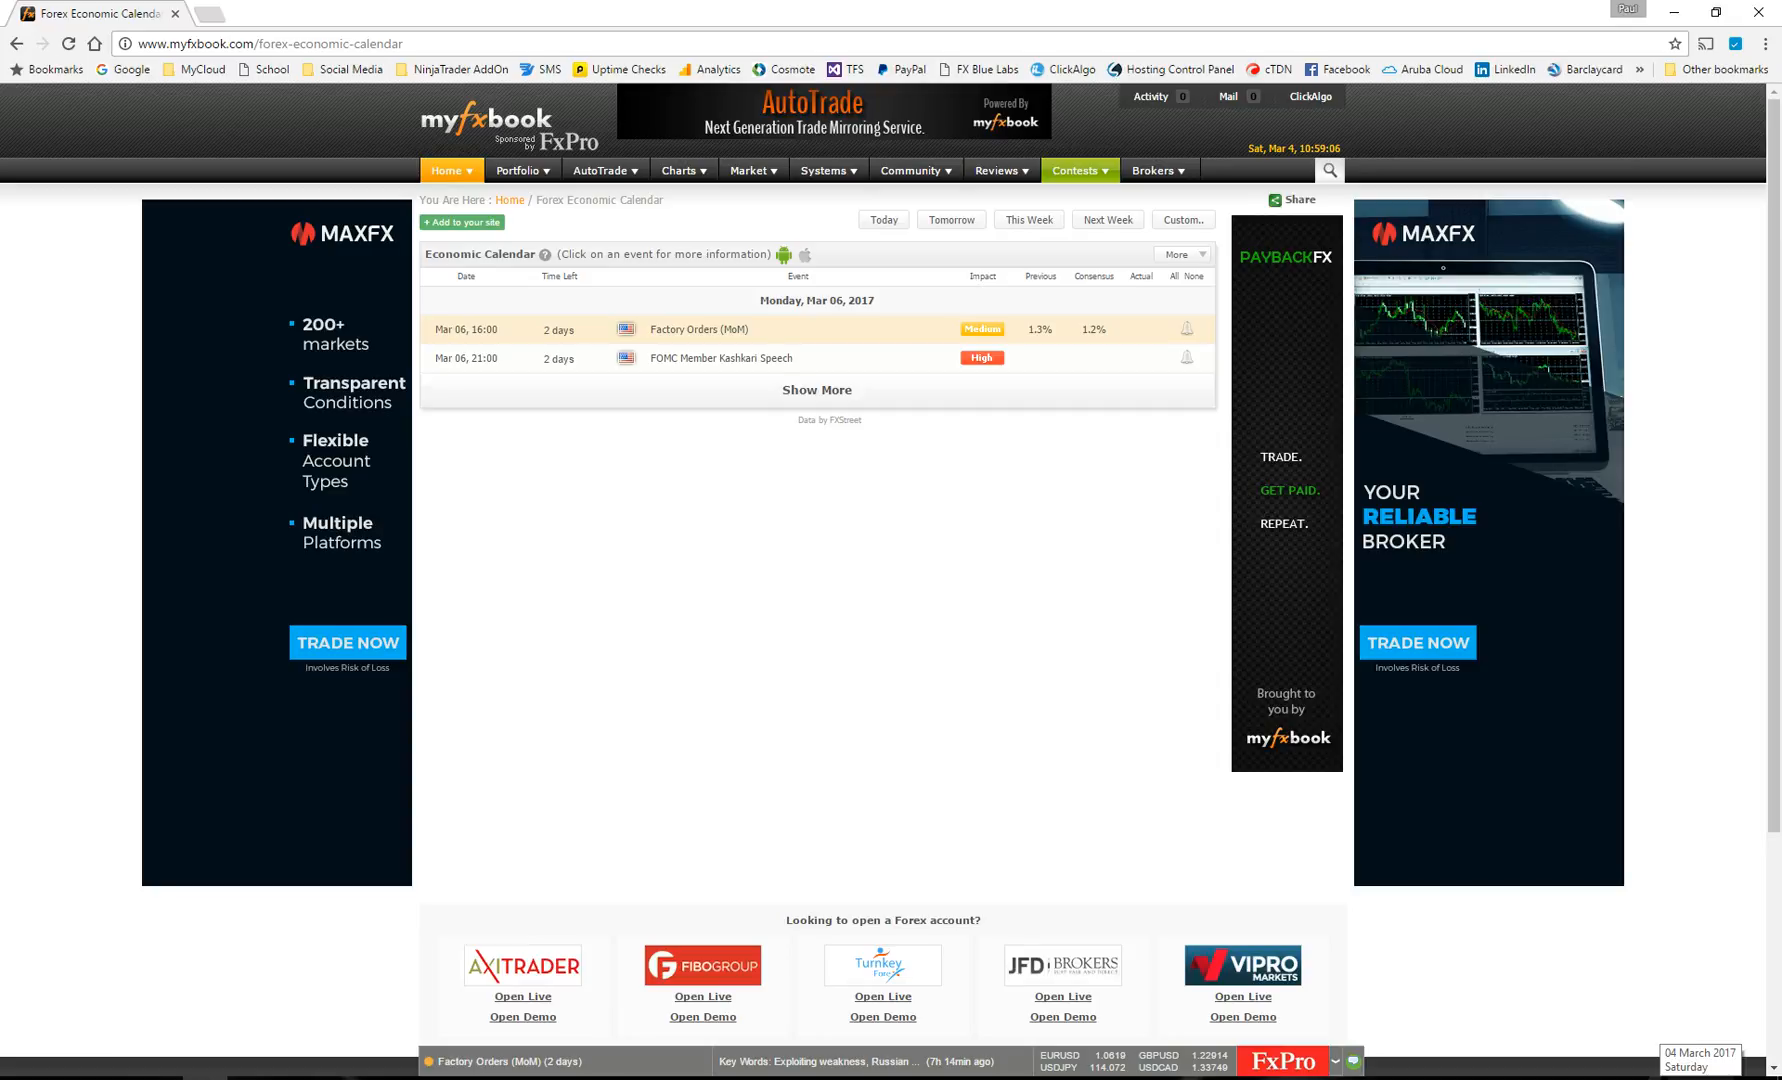
mouse_move(1124, 358)
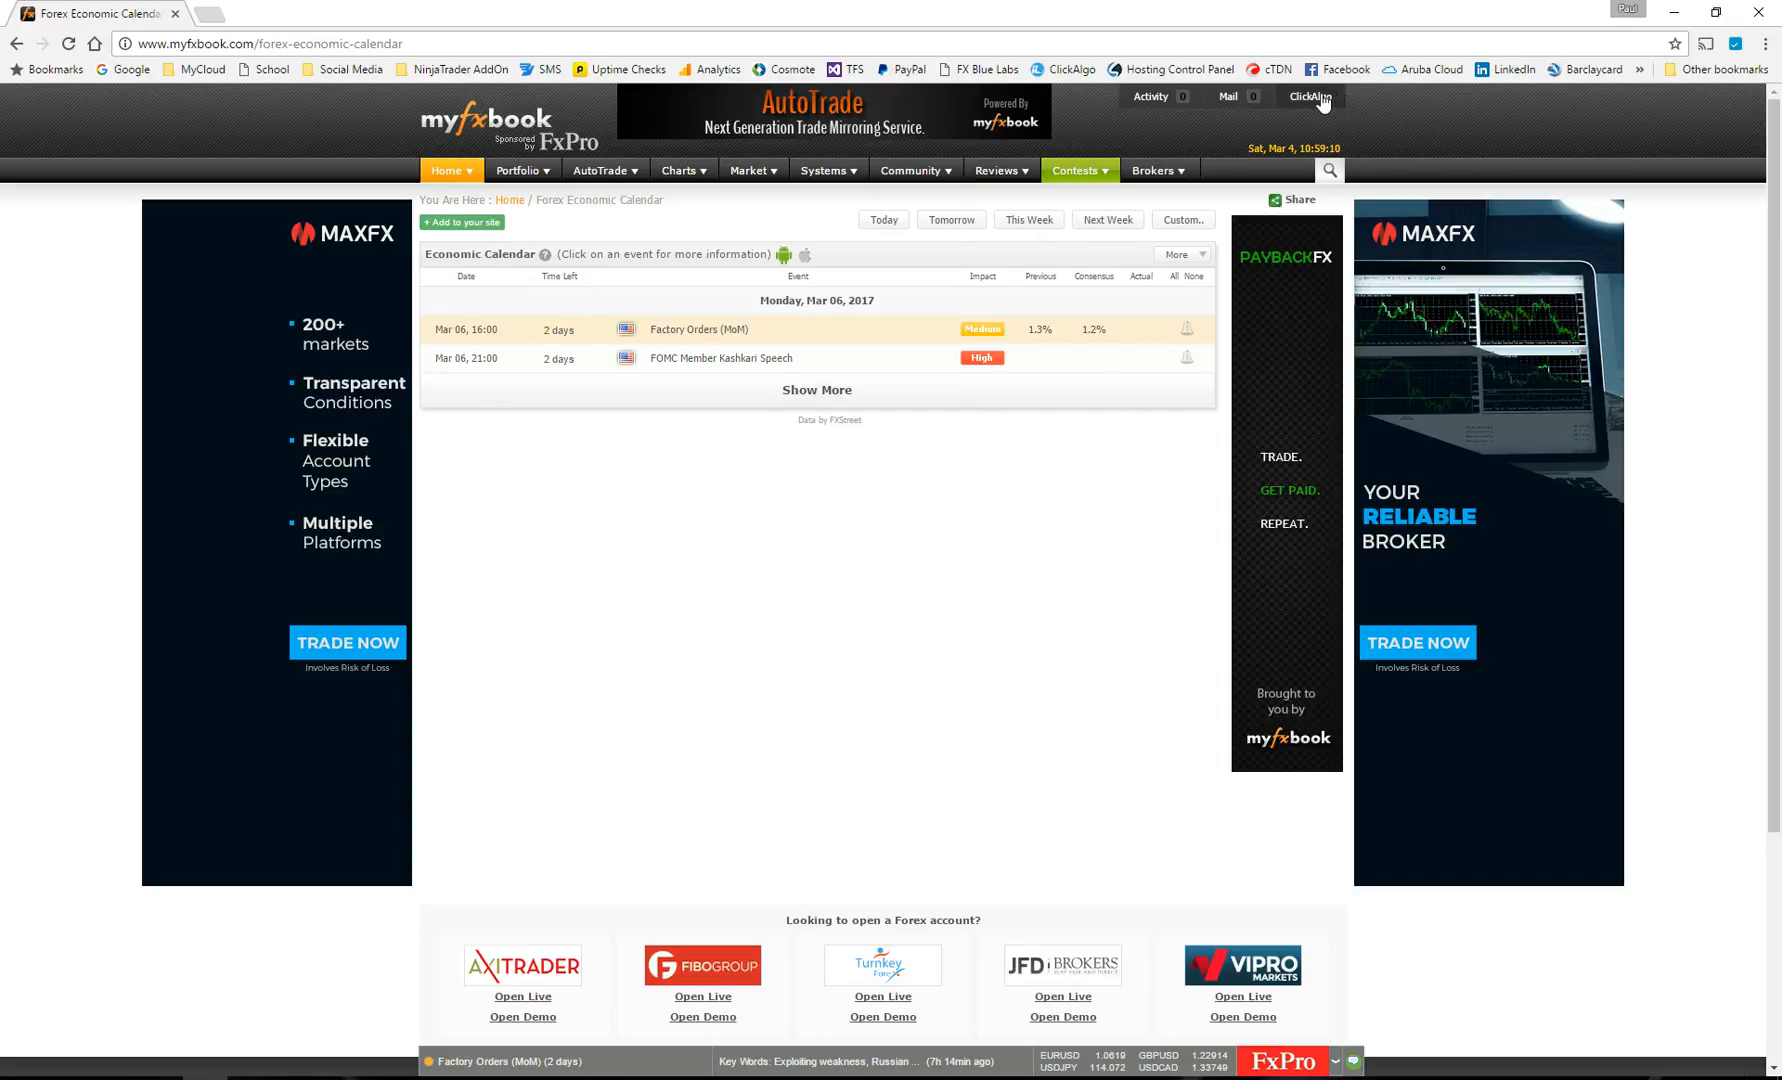
Open profile settings to check the Western Europe Time timezone with DST on.
click(1309, 98)
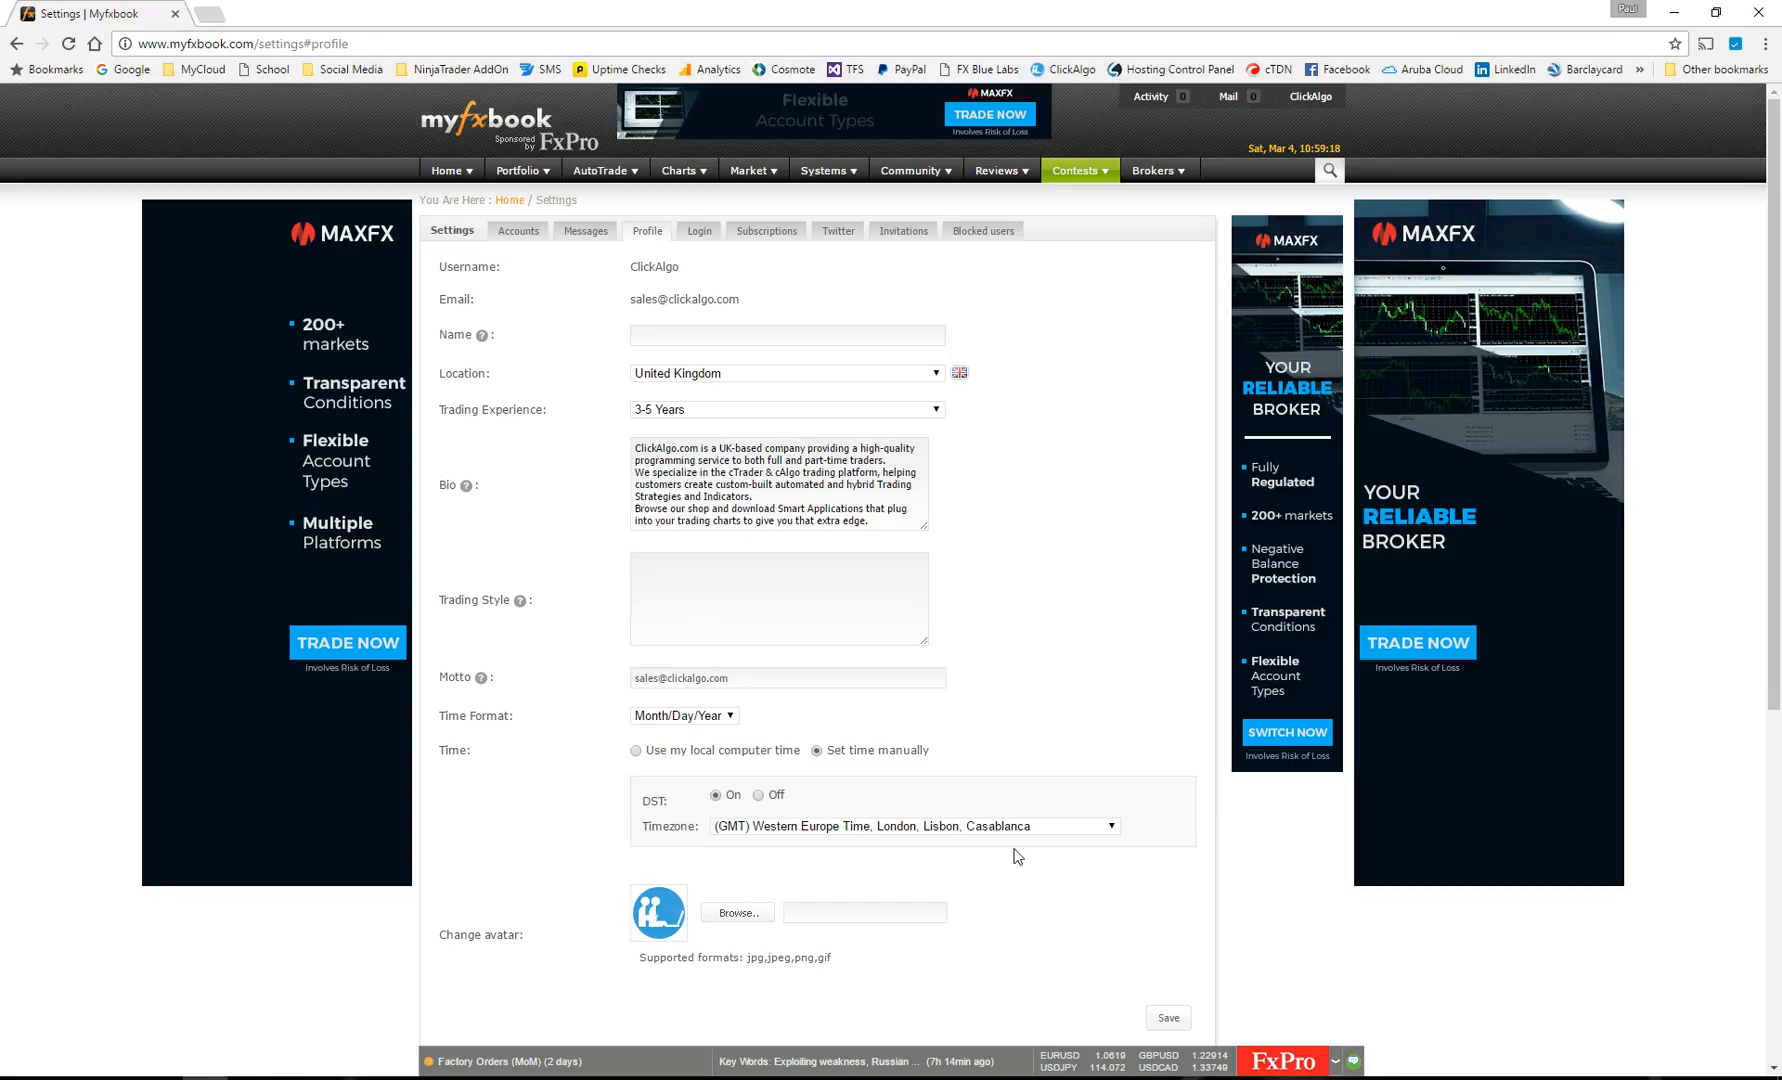
mouse_move(1033, 856)
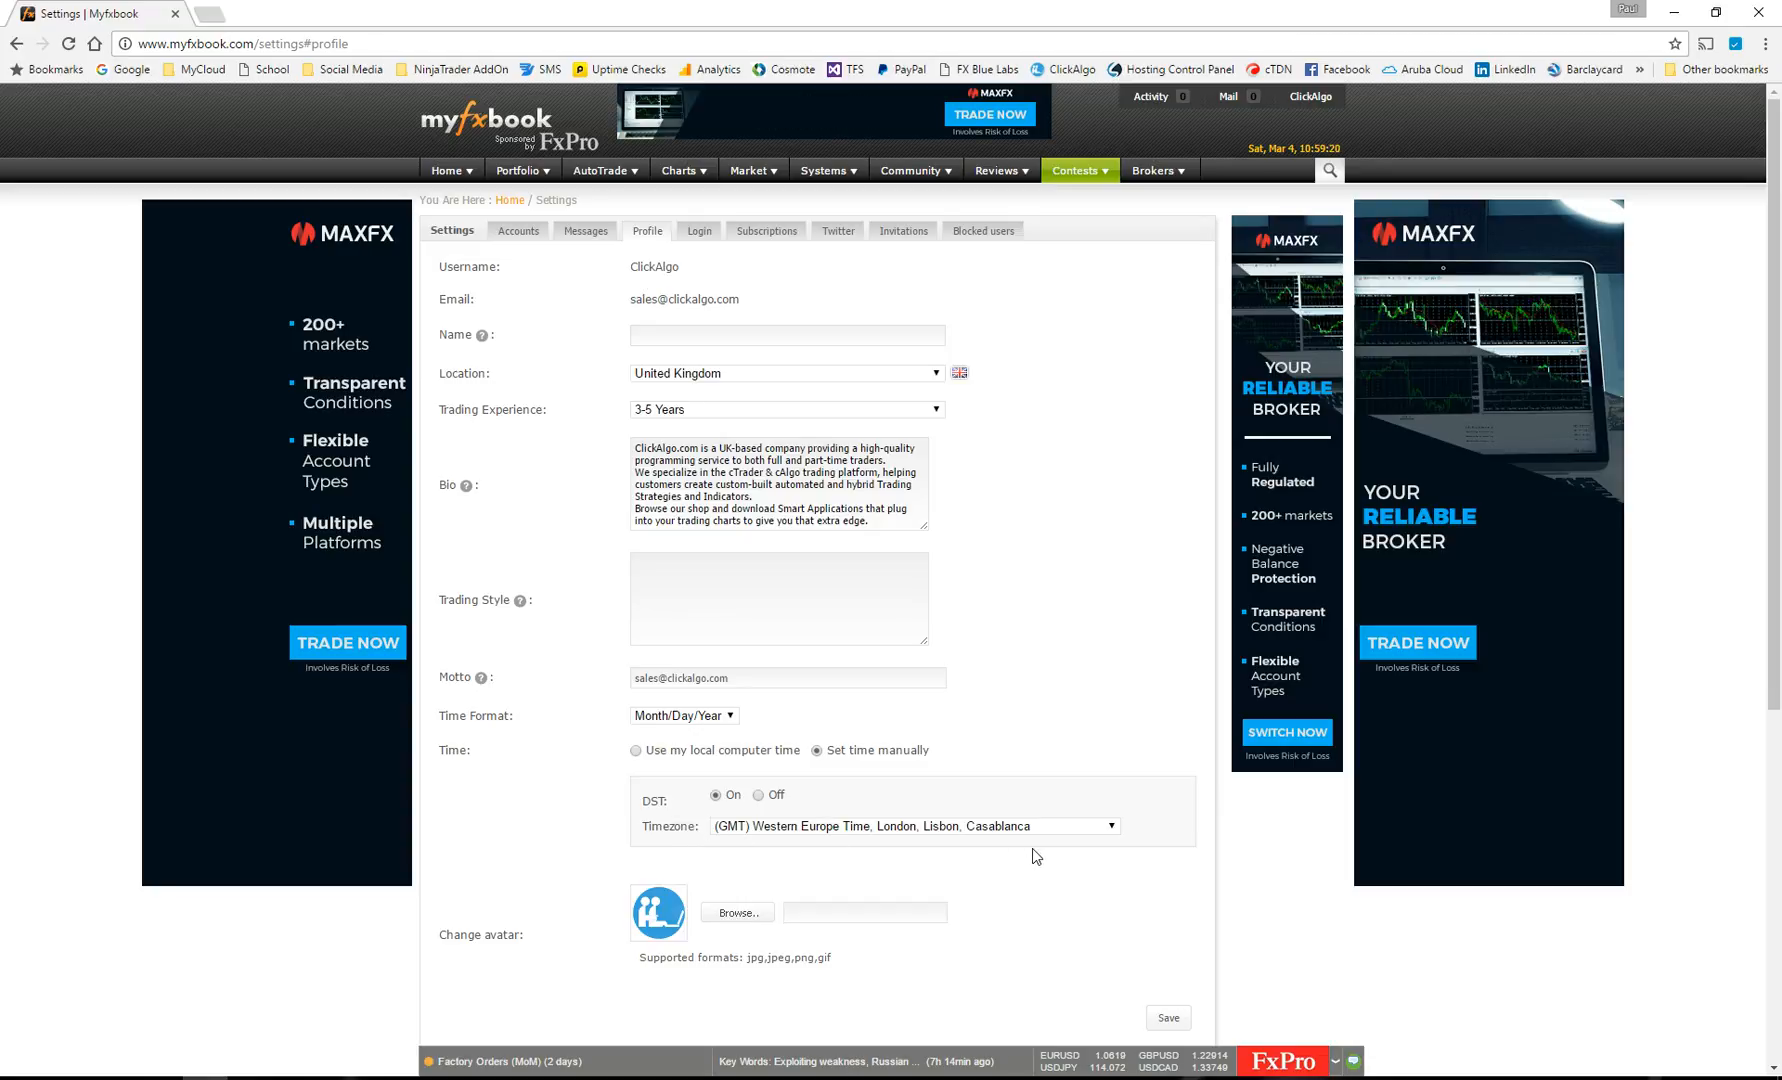
mouse_move(633, 776)
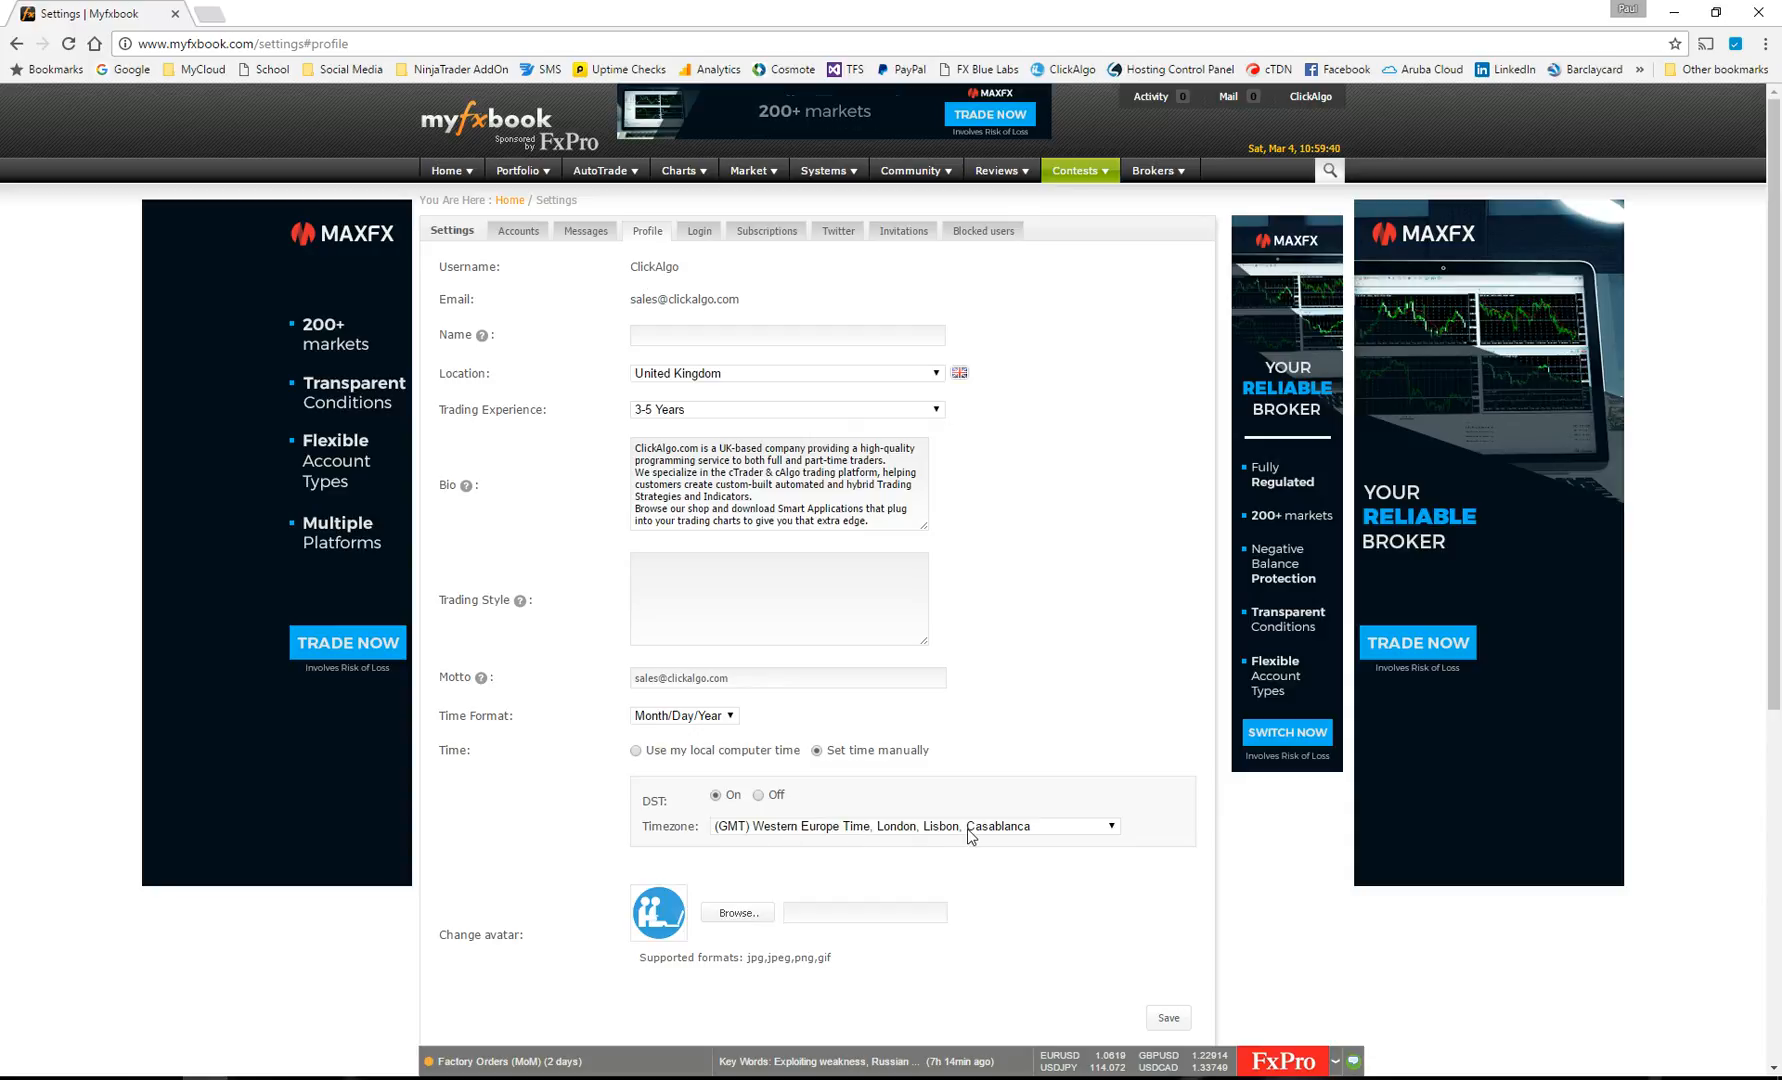
Return to the Economic Calendar and expand the More options panel.
click(449, 171)
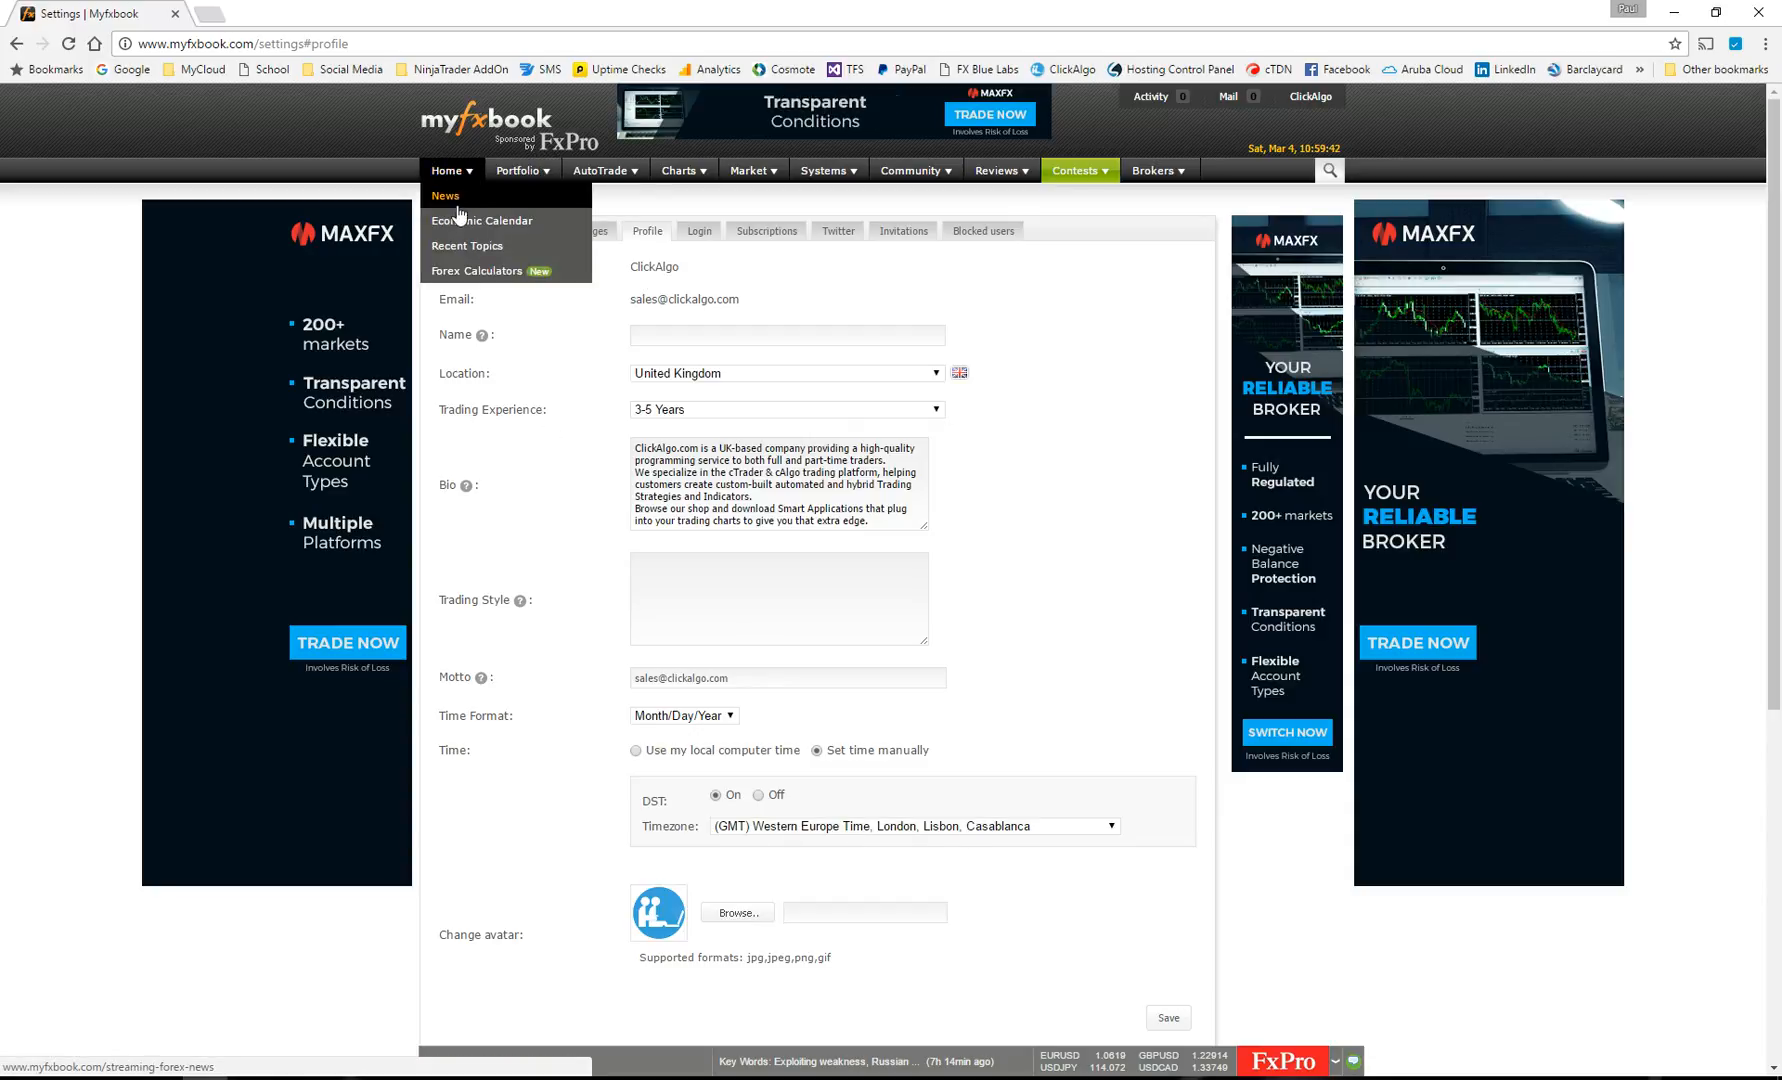
click(482, 221)
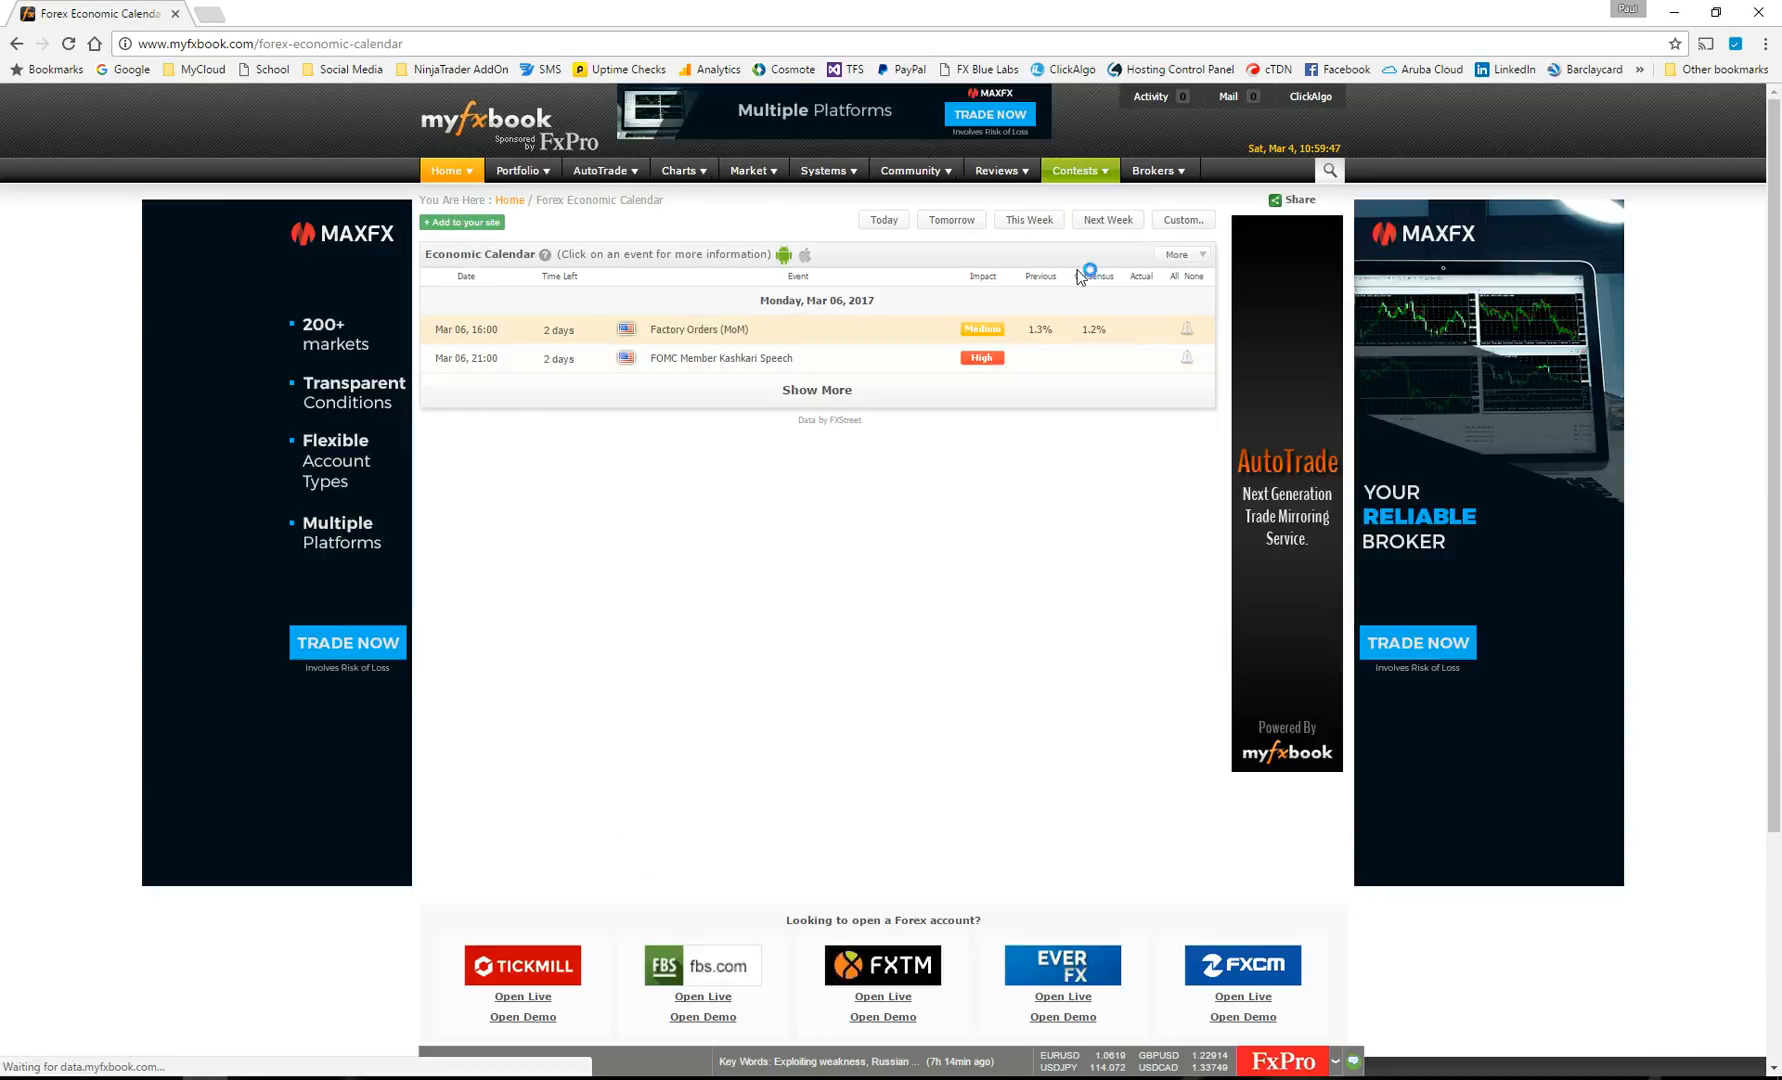
click(1179, 254)
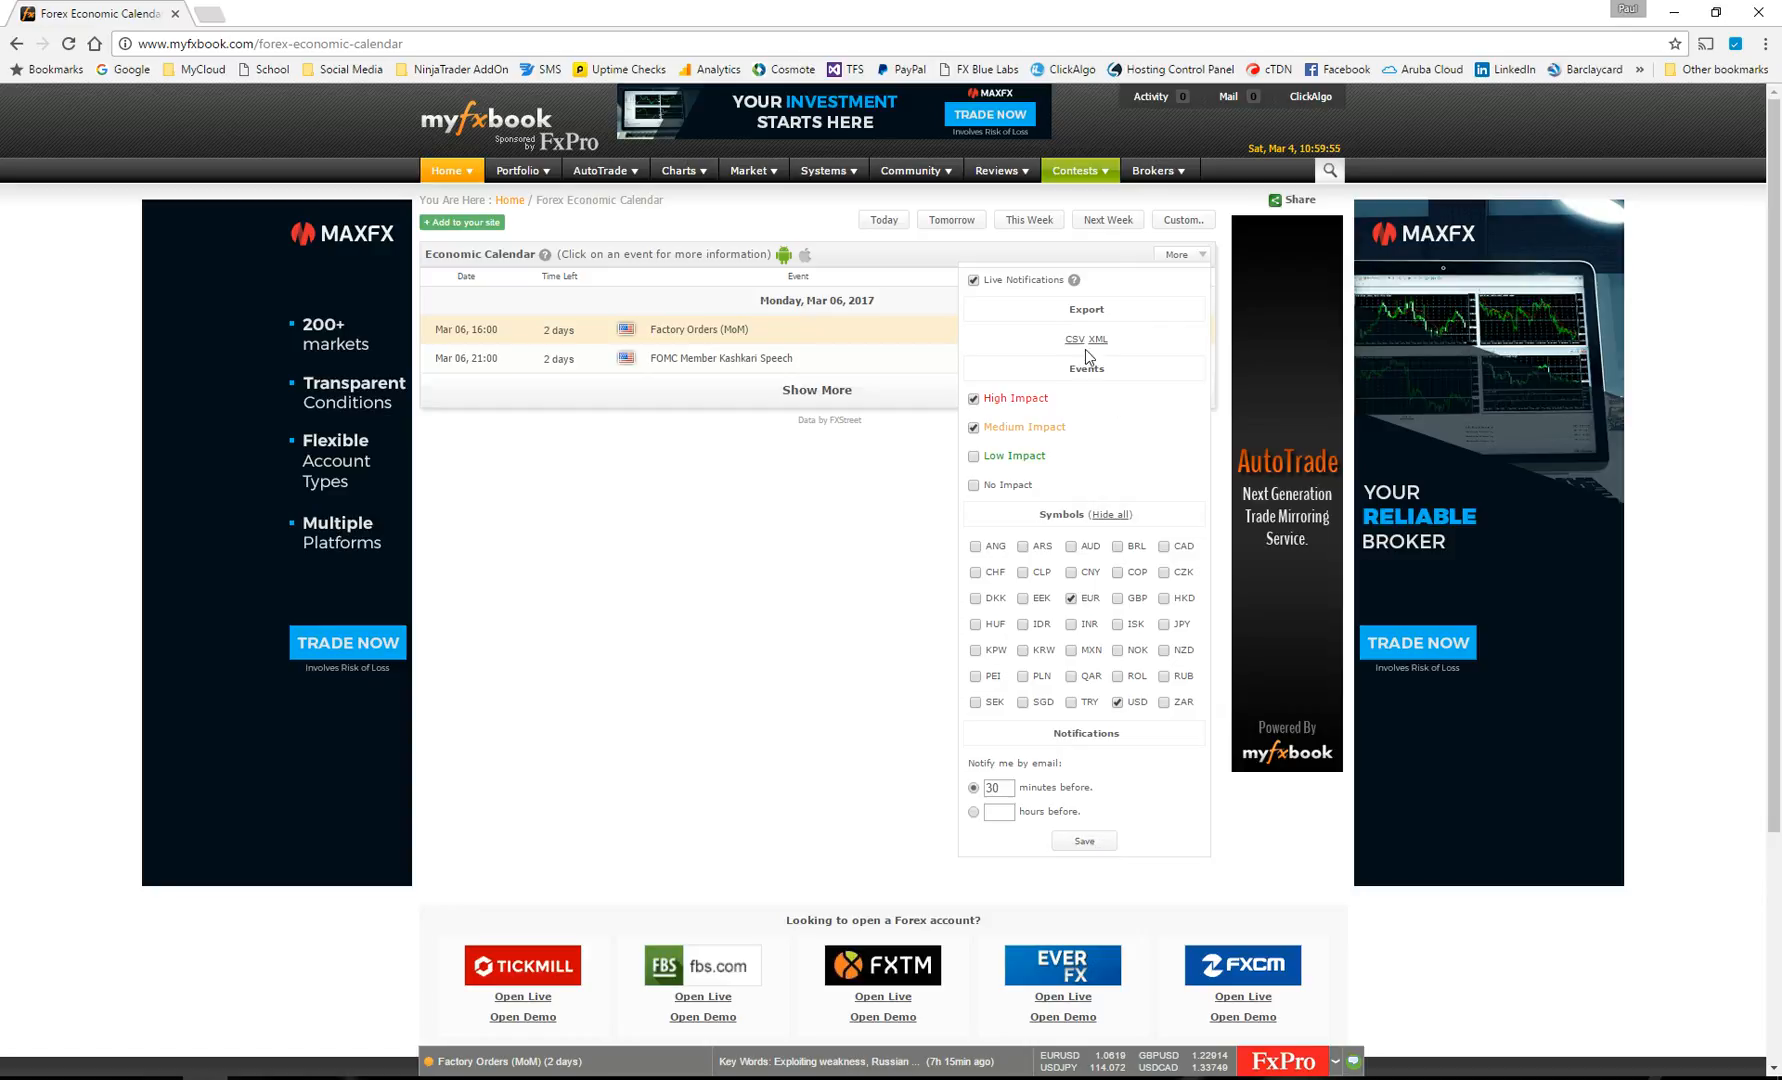
Export the calendar as CSV, check the 16:00 and 21:00 events in Excel, then close.
click(1071, 344)
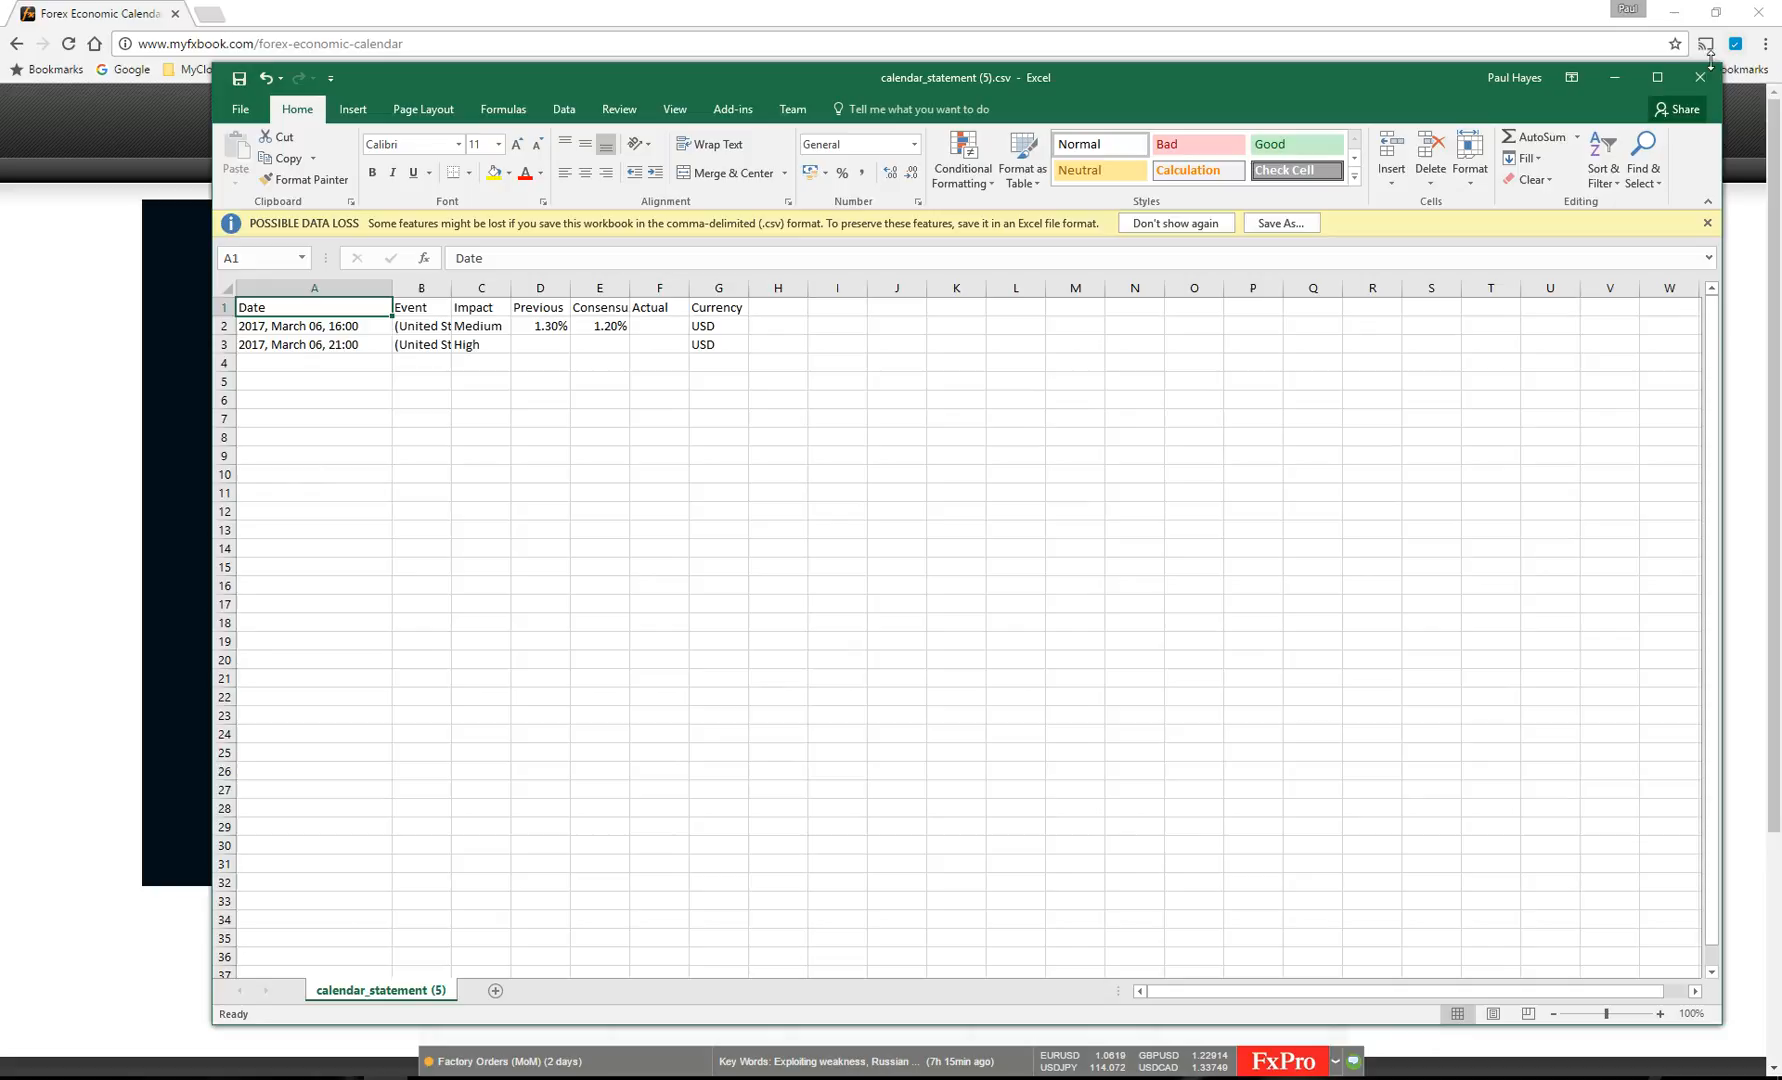
click(1700, 77)
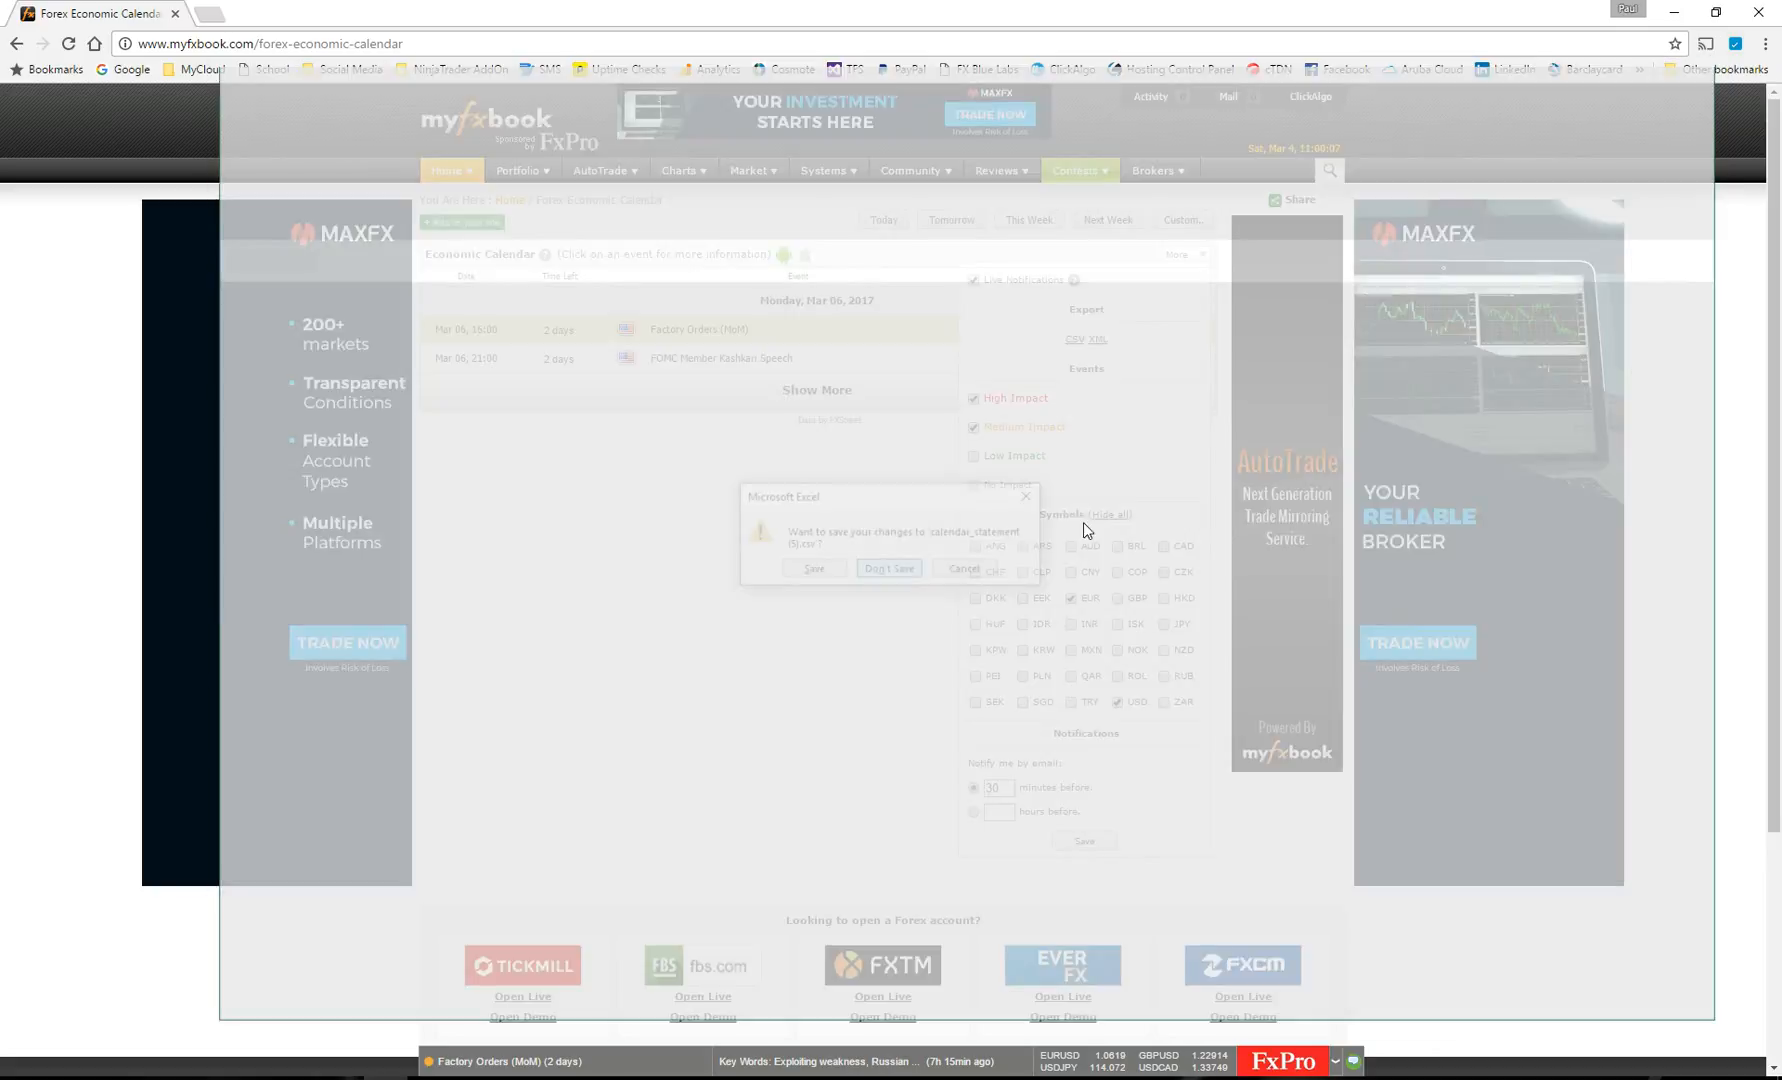
Discard the spreadsheet changes with Don't Save, returning to the Myfxbook calendar.
click(888, 568)
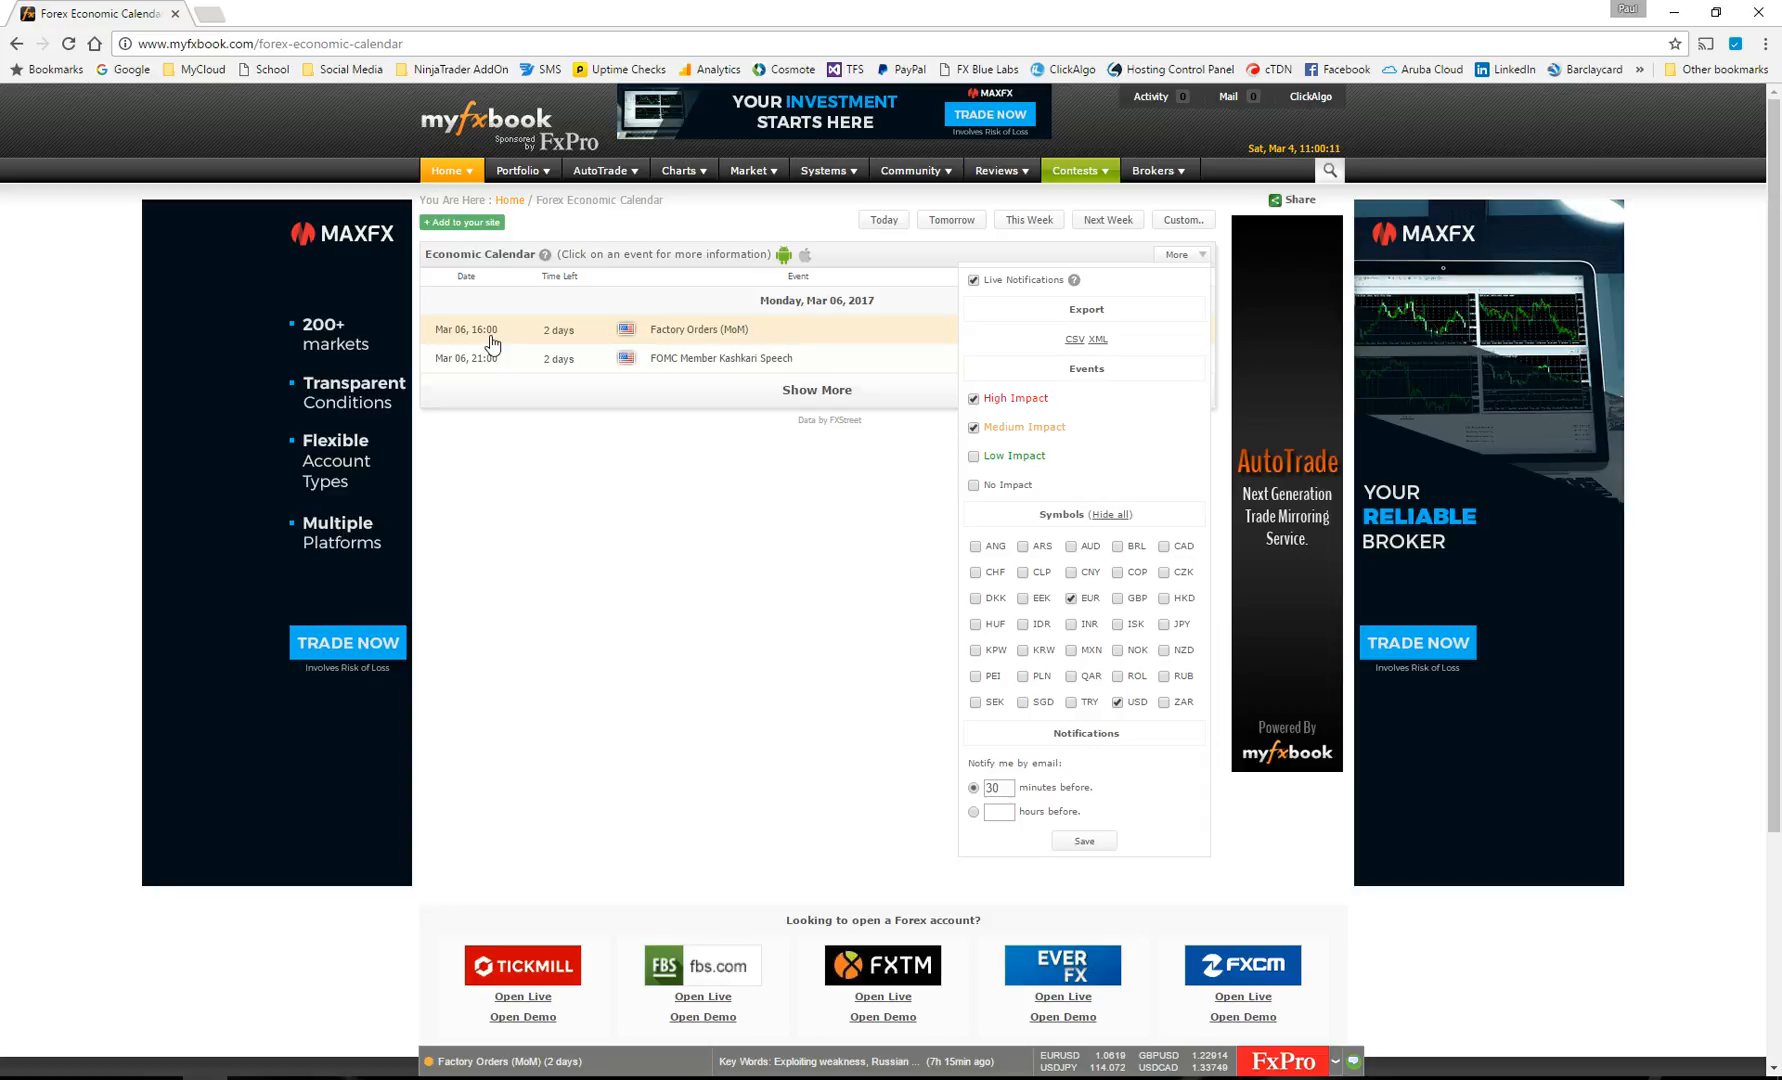
mouse_move(1248, 603)
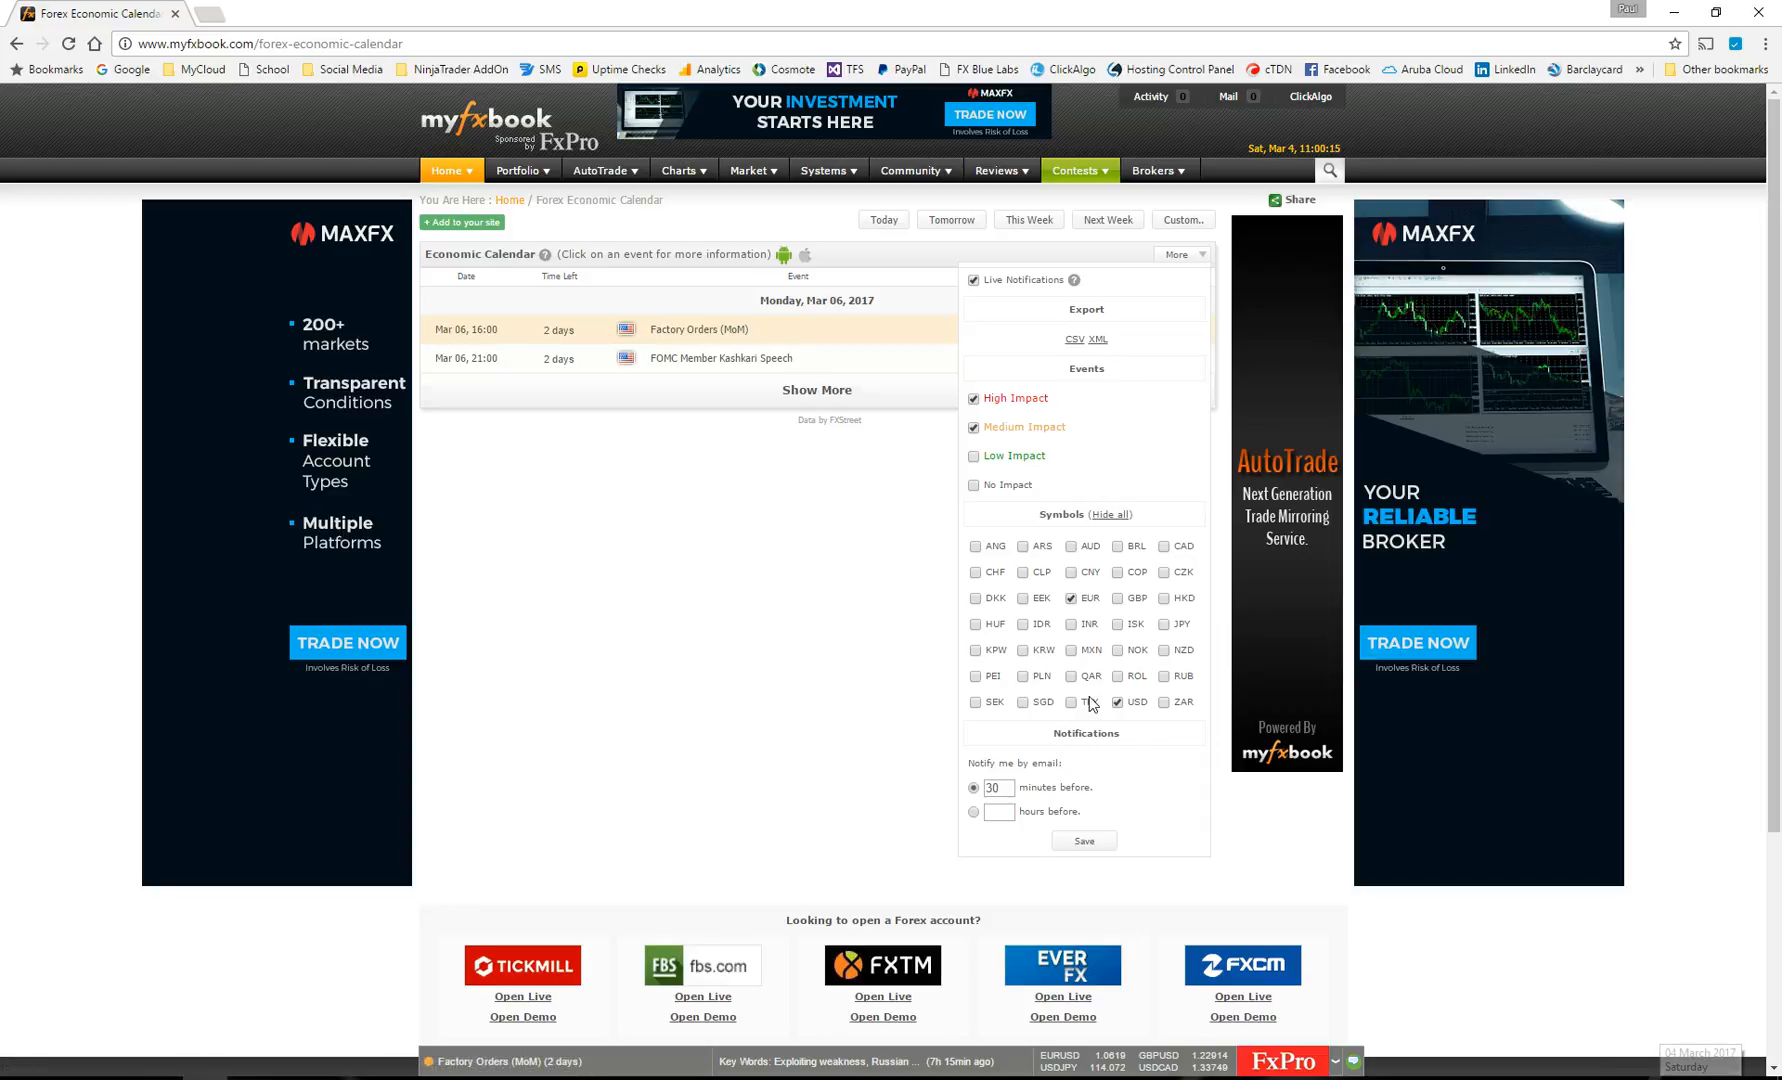
mouse_move(624, 358)
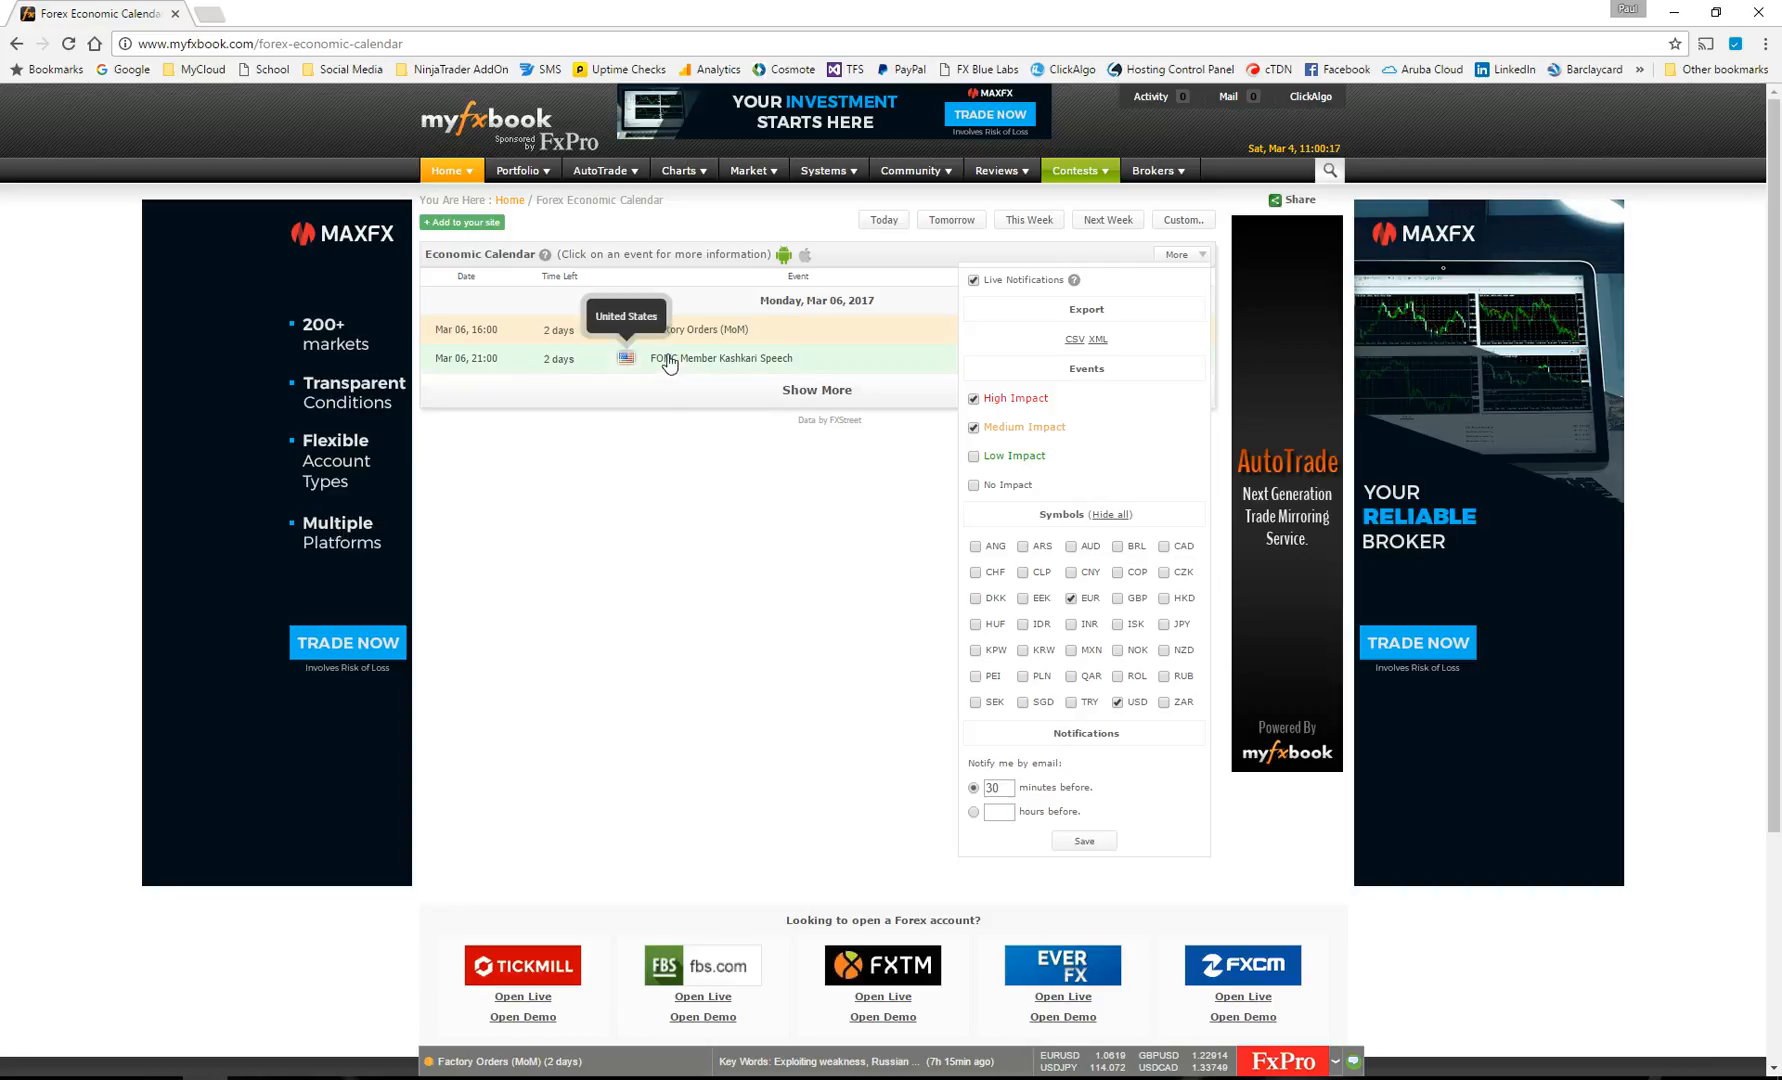
mouse_move(693, 362)
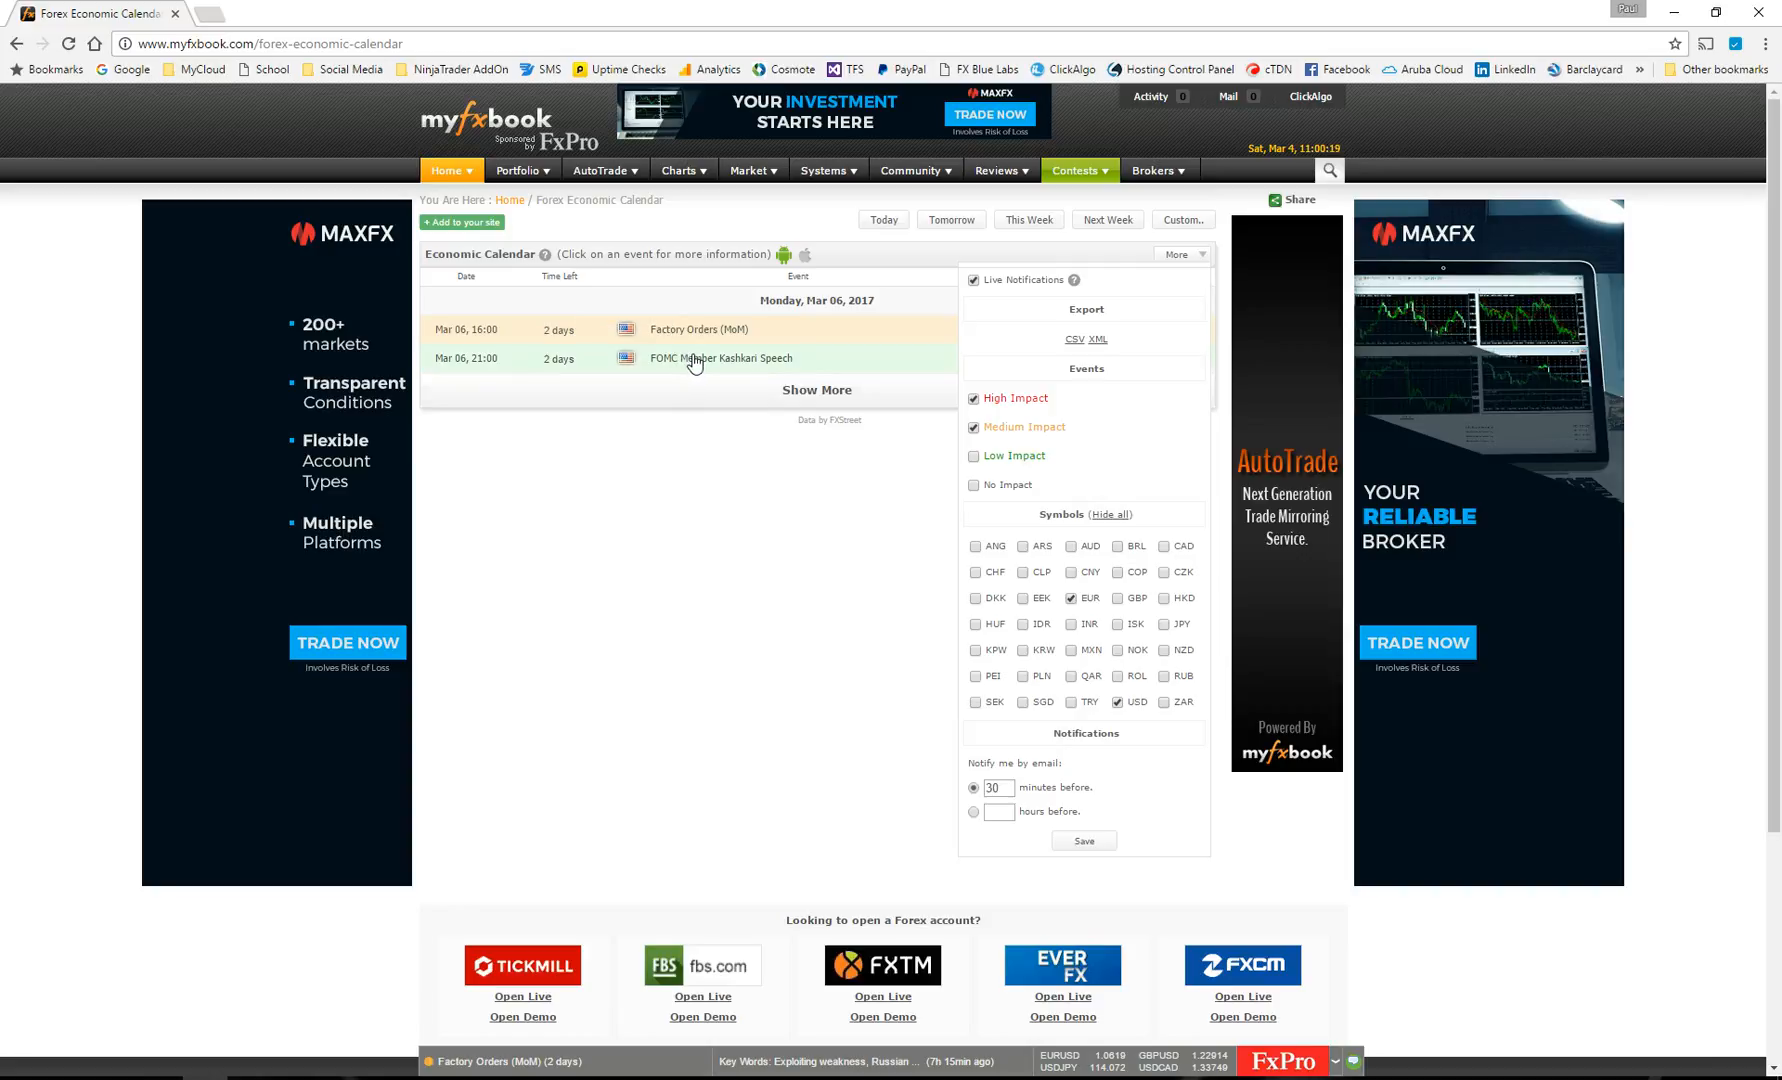